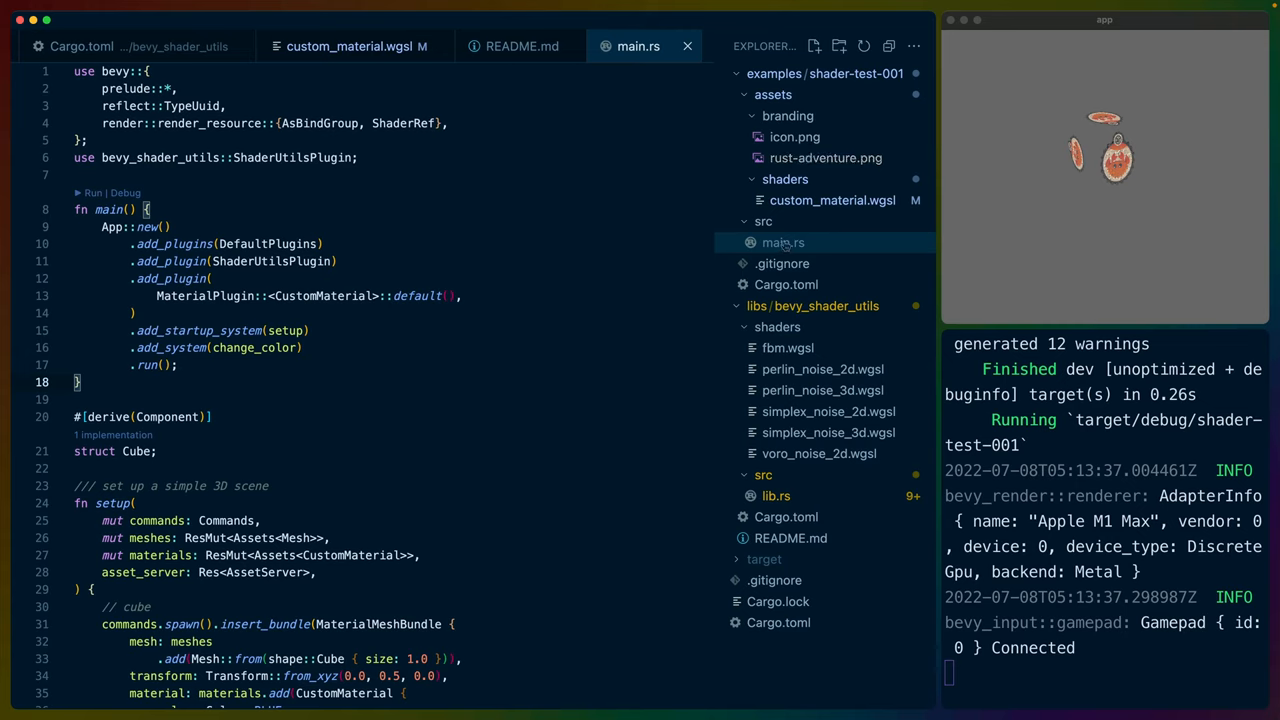
pyautogui.moveTo(832, 200)
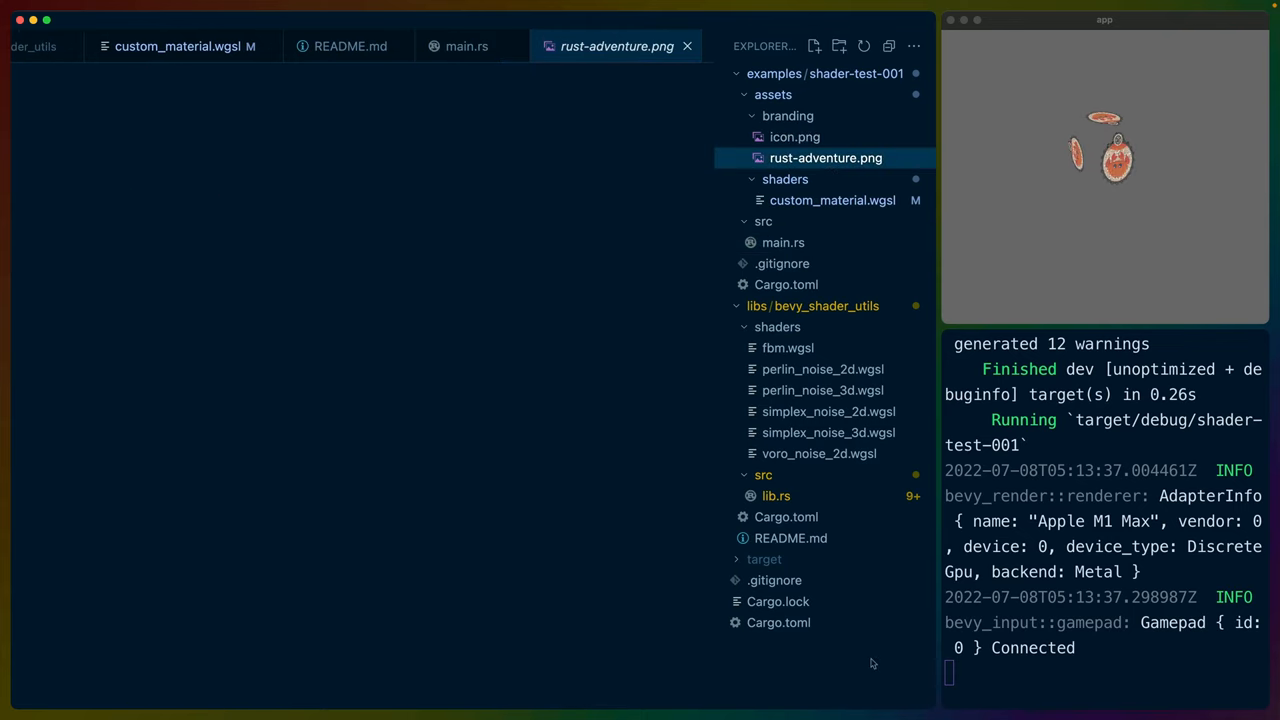
# Review main.rs alongside custom_material.wgsl, picking out the BISQUE colour passed to the material
pyautogui.click(784, 242)
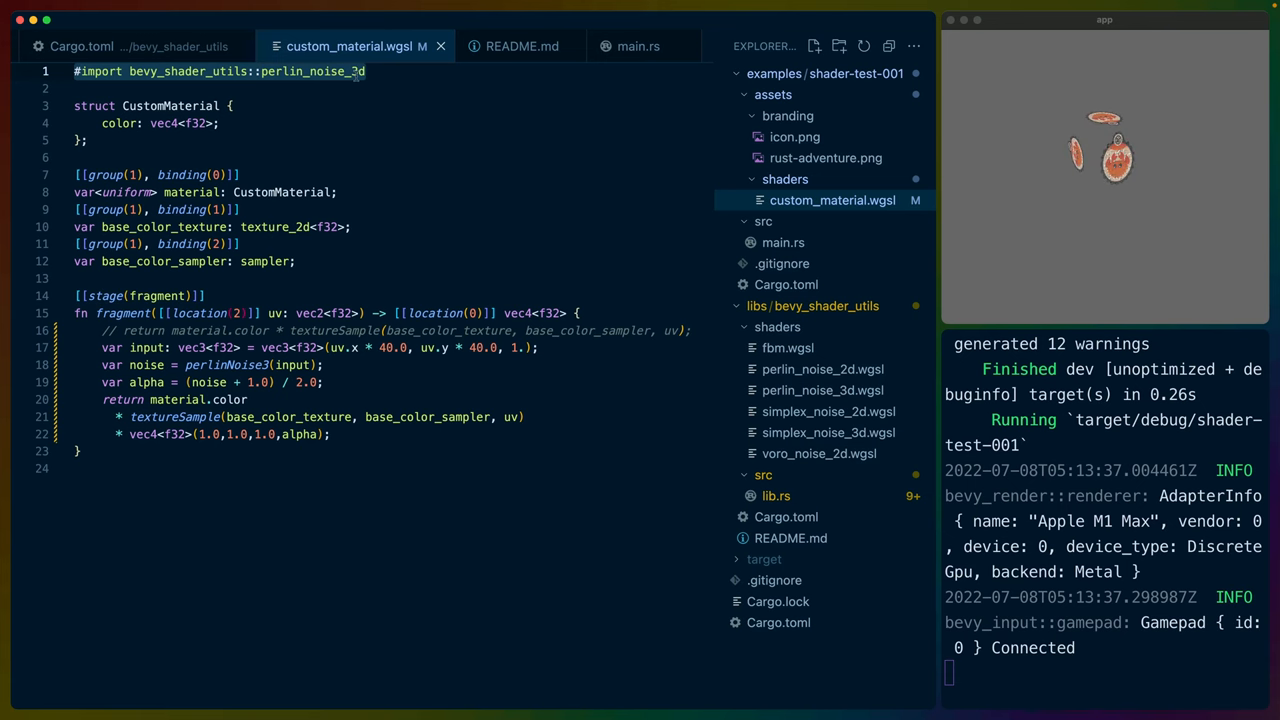
pyautogui.click(638, 46)
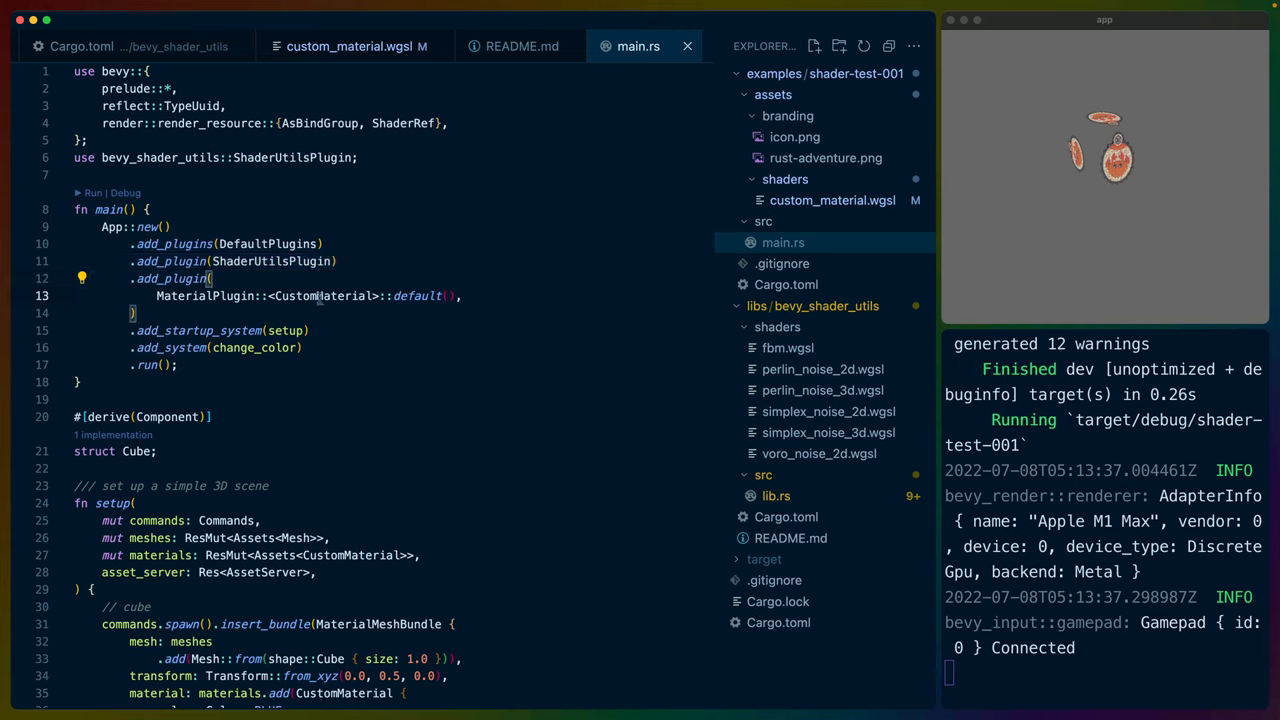
pyautogui.doubleClick(204, 296)
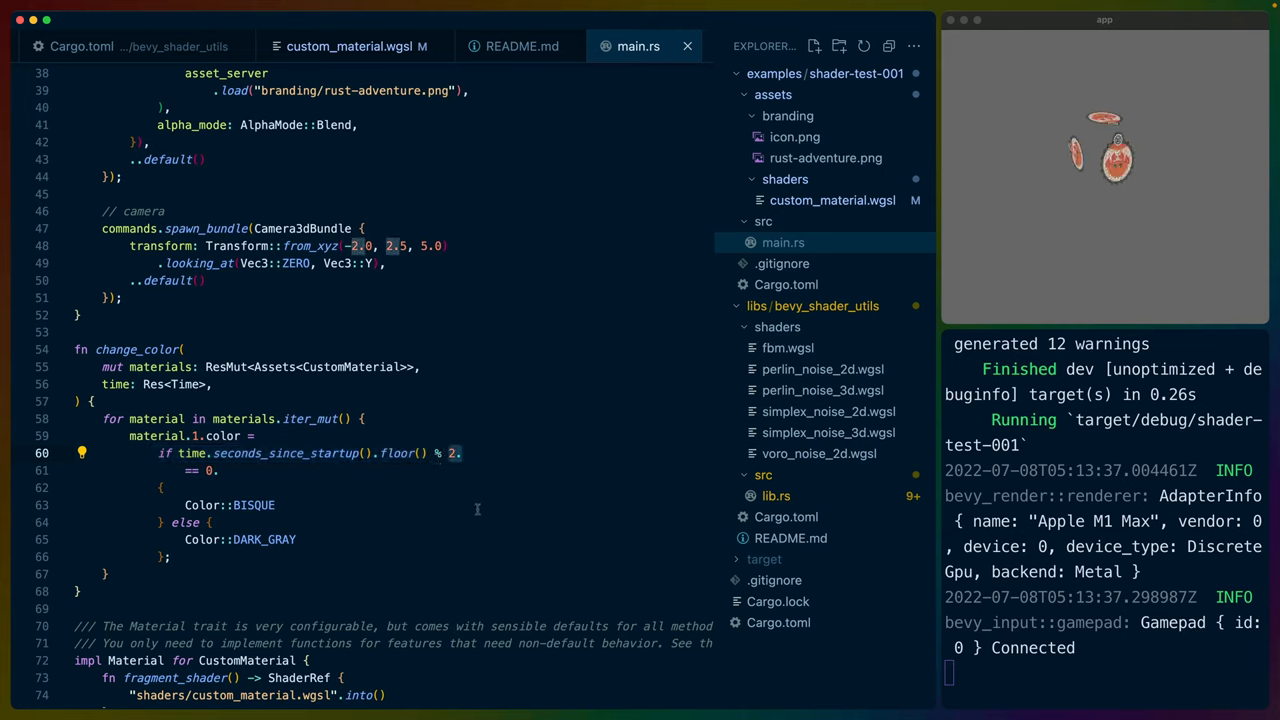
pyautogui.moveTo(472, 478)
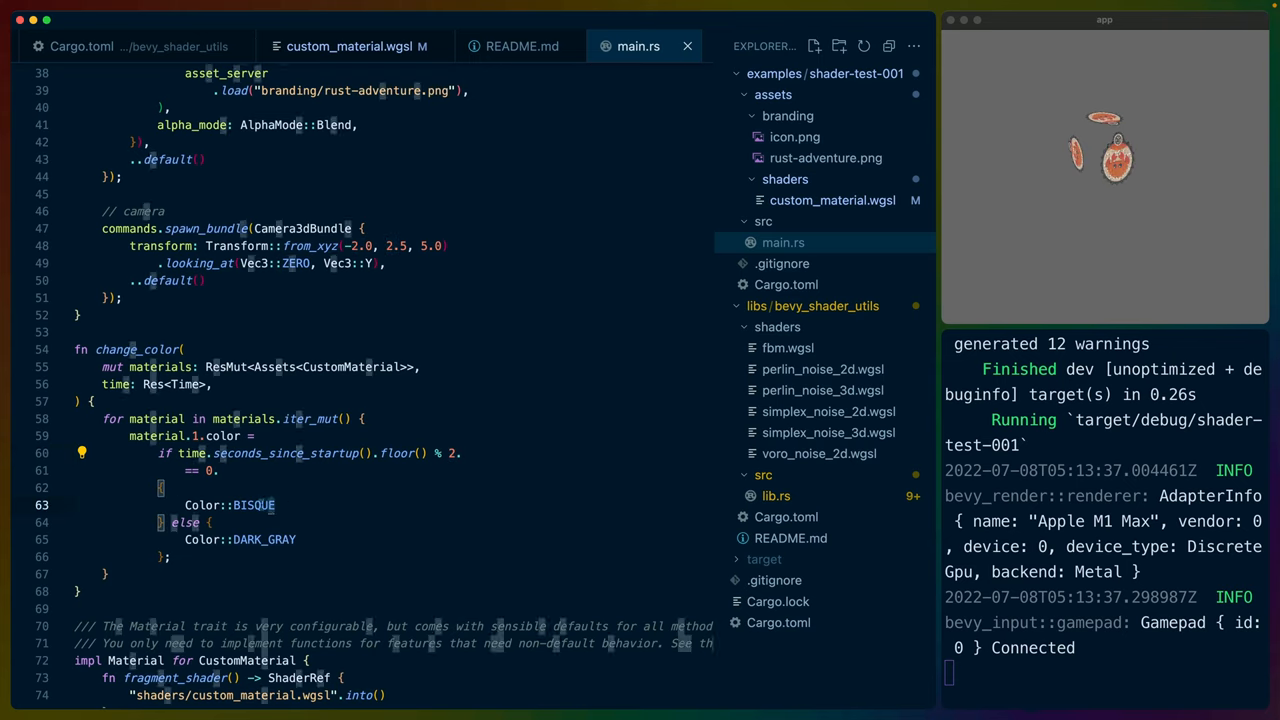
pyautogui.doubleClick(250, 504)
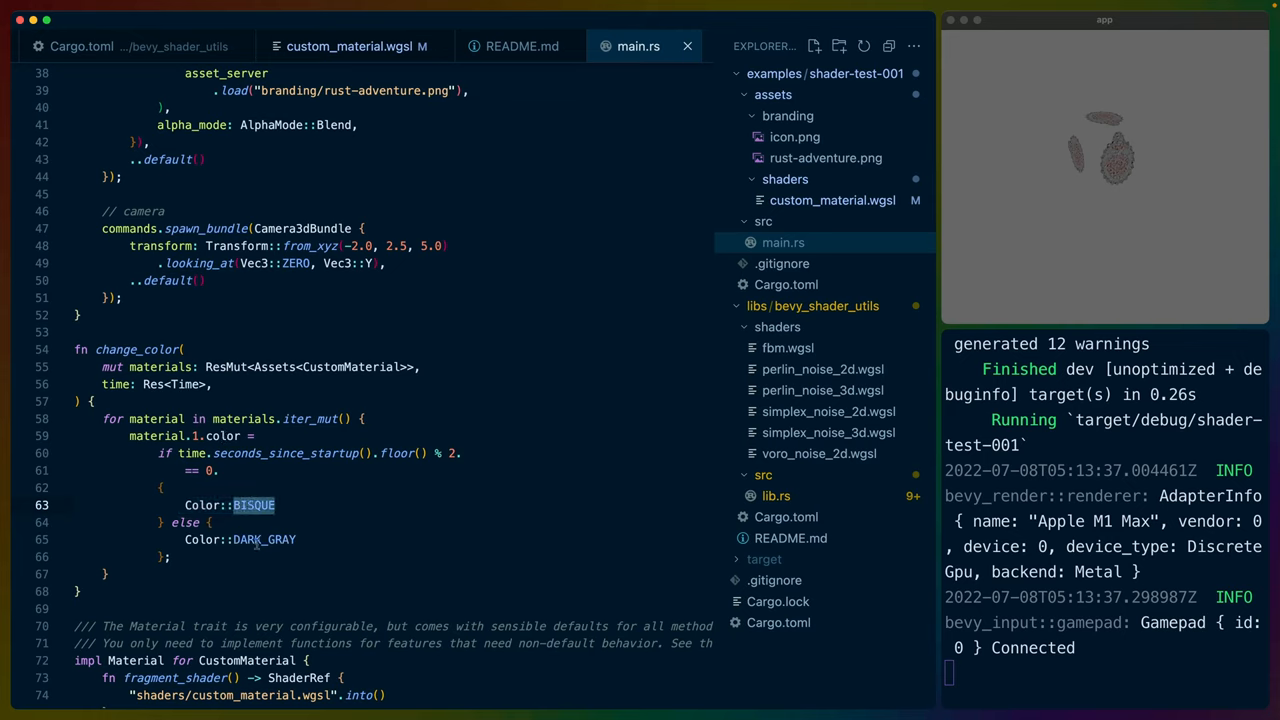
pyautogui.doubleClick(264, 540)
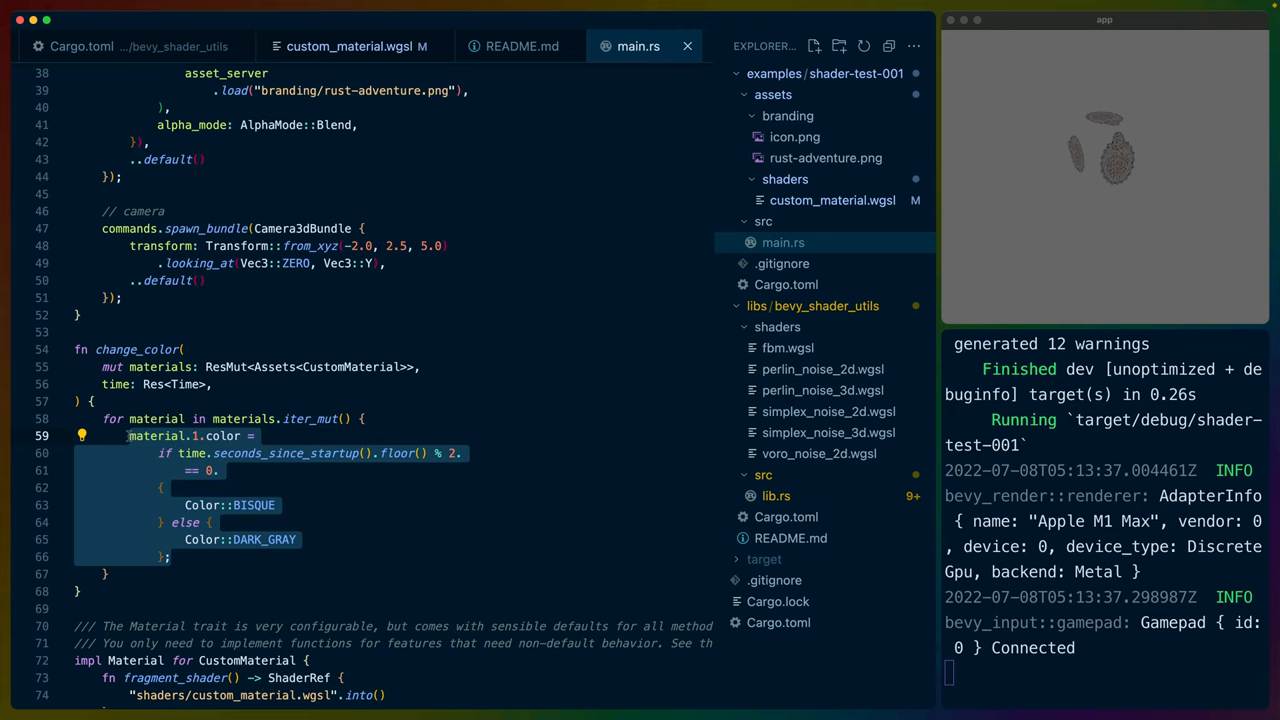
pyautogui.scroll(-3)
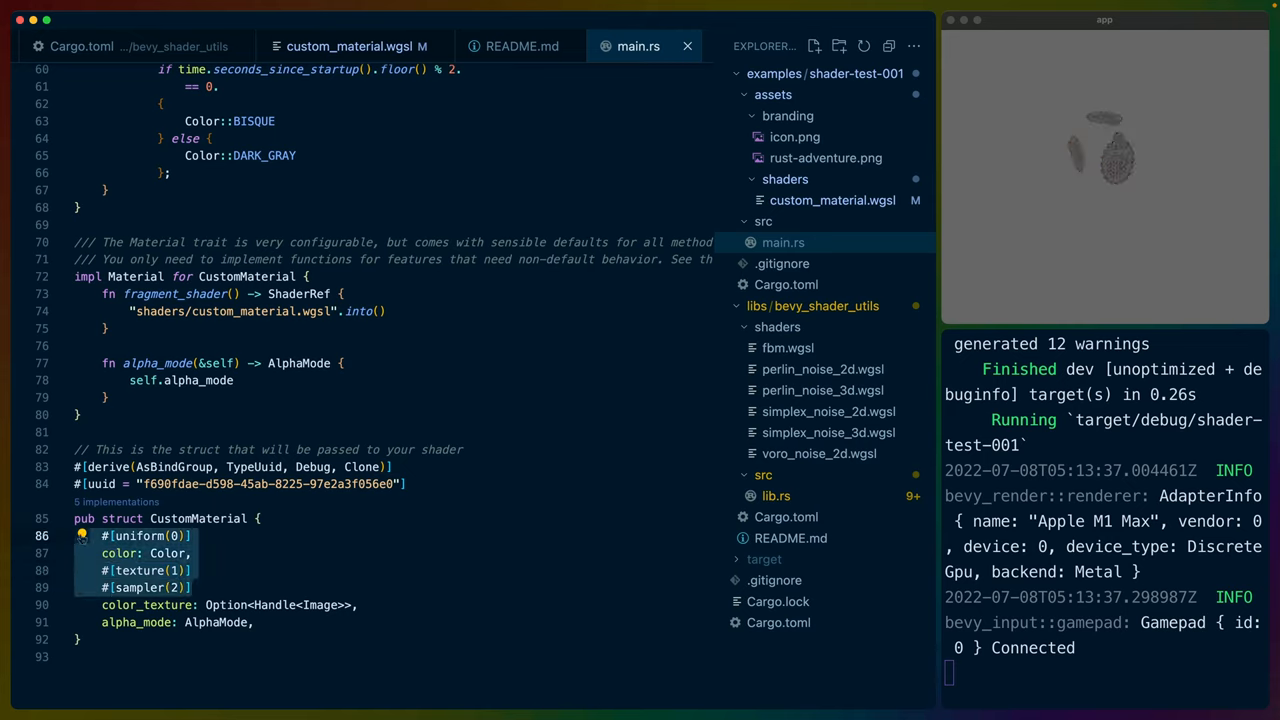
# Compare main.rs with the shader and end on custom_material.wgsl showing the CustomMaterial color struct
pyautogui.click(144, 536)
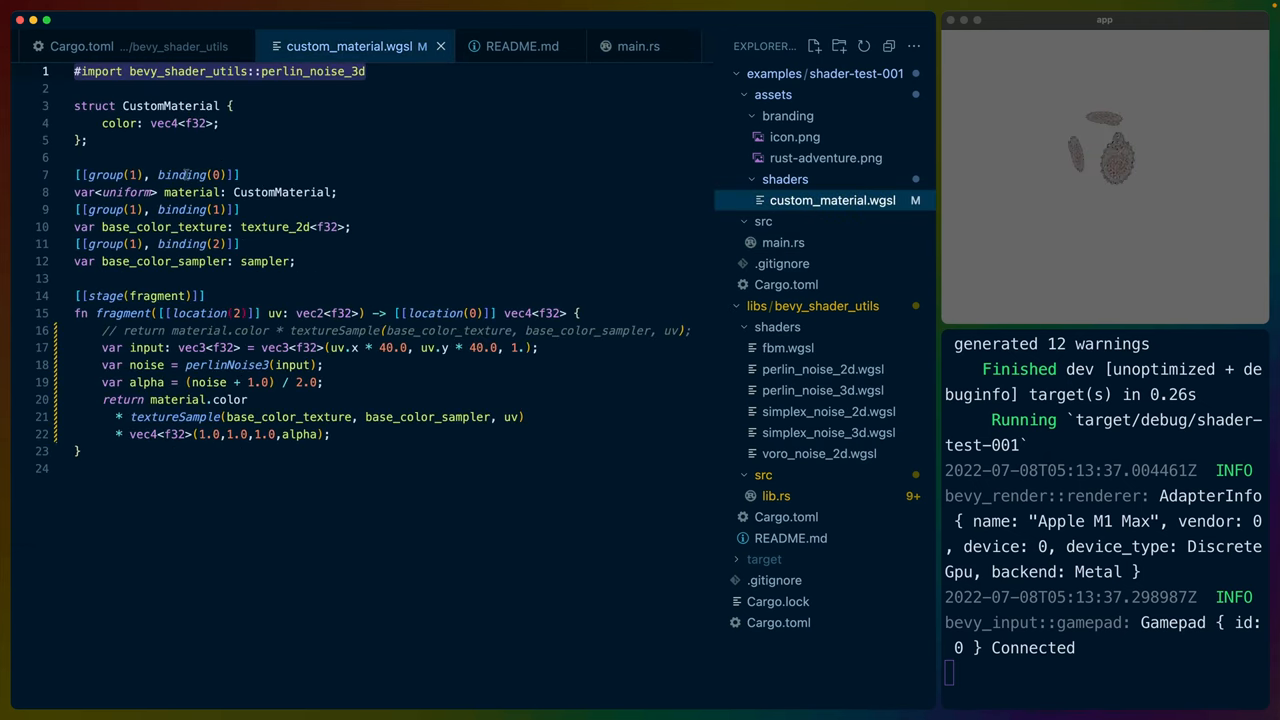
pyautogui.click(634, 46)
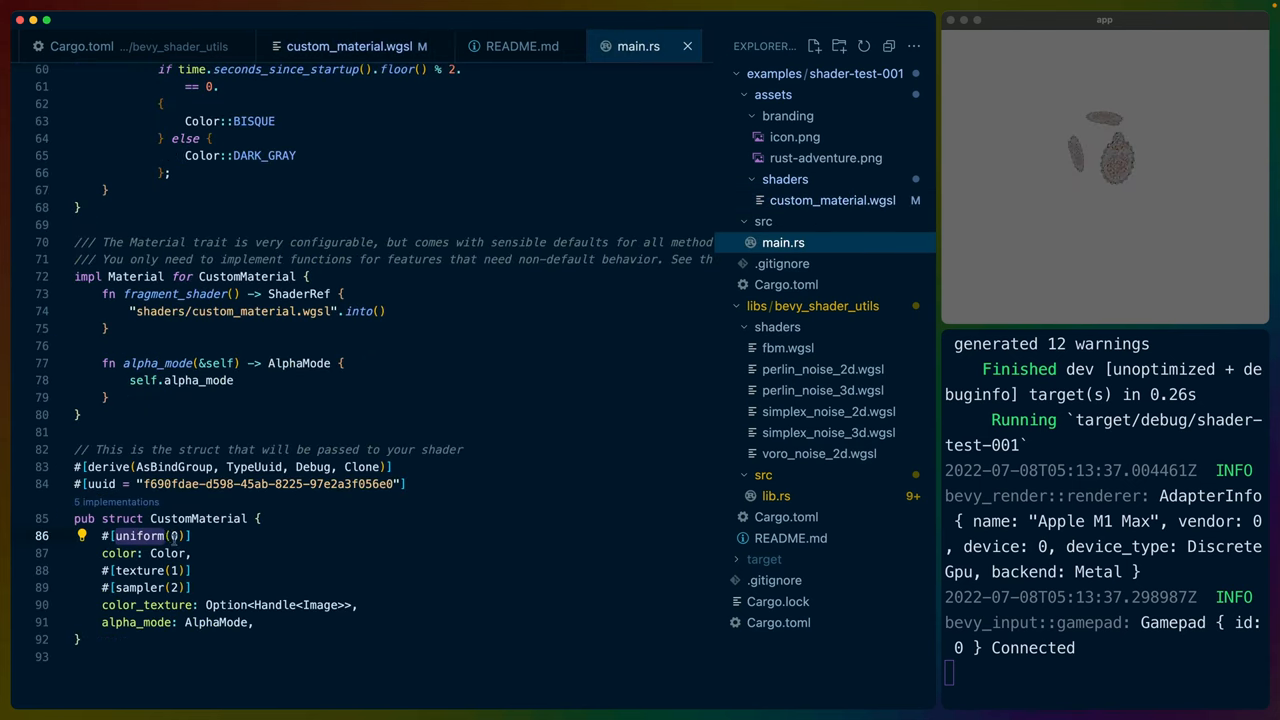
pyautogui.moveTo(826, 306)
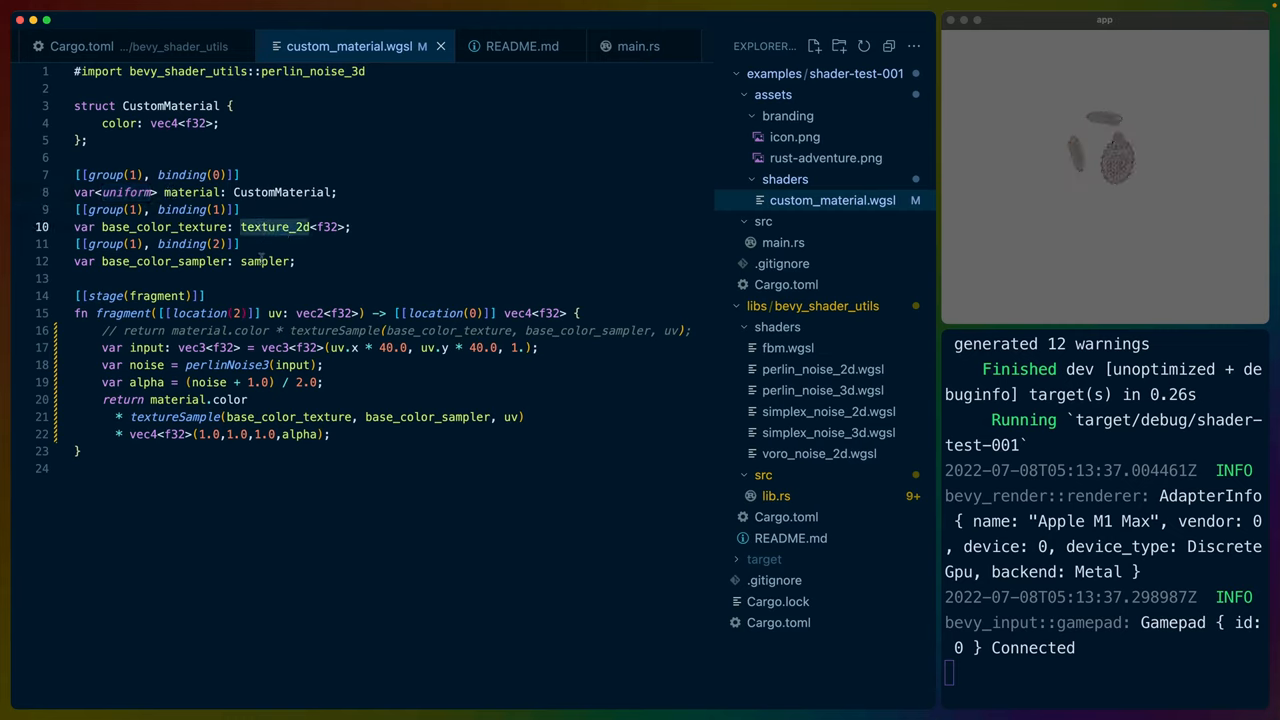
pyautogui.click(640, 46)
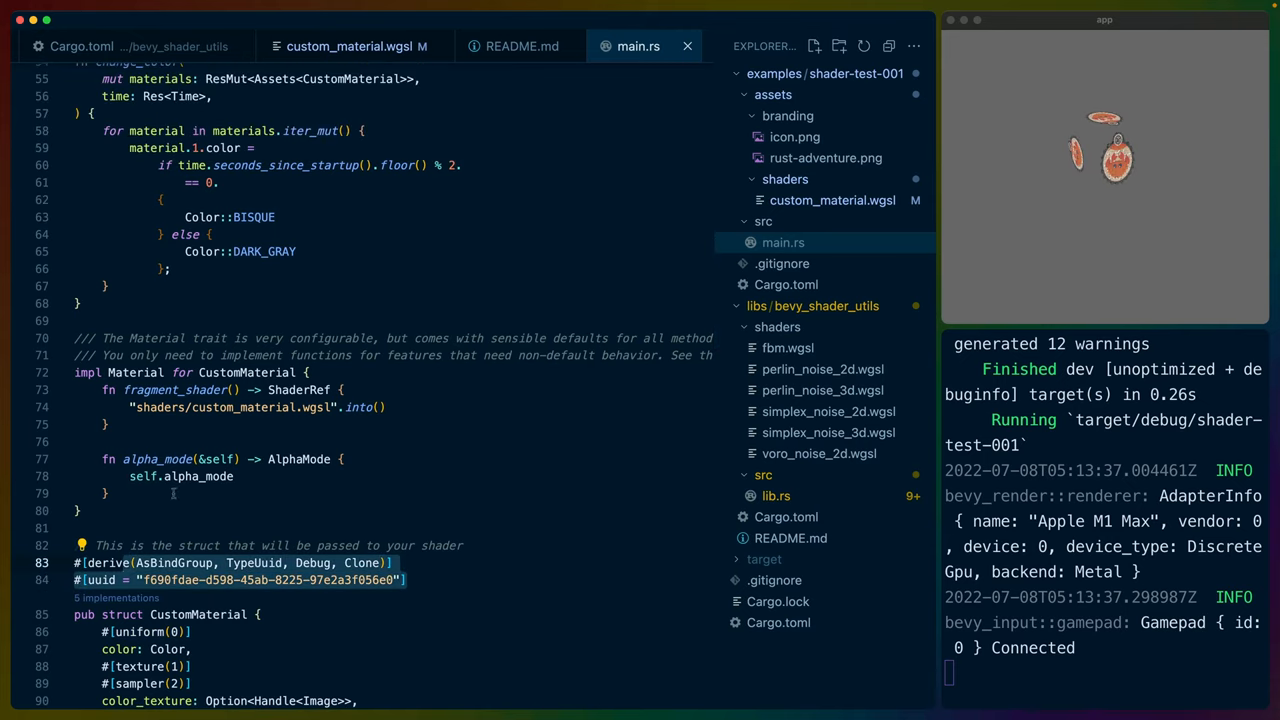
pyautogui.moveTo(128, 512)
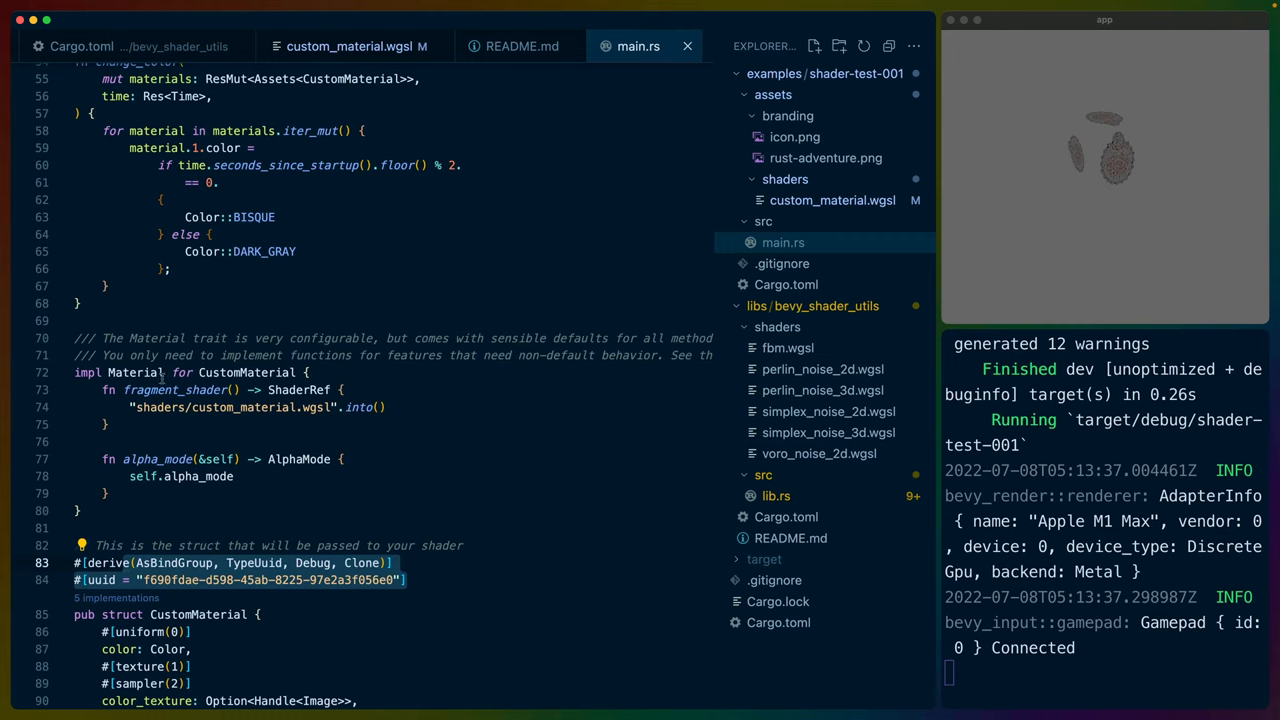
pyautogui.scroll(-3)
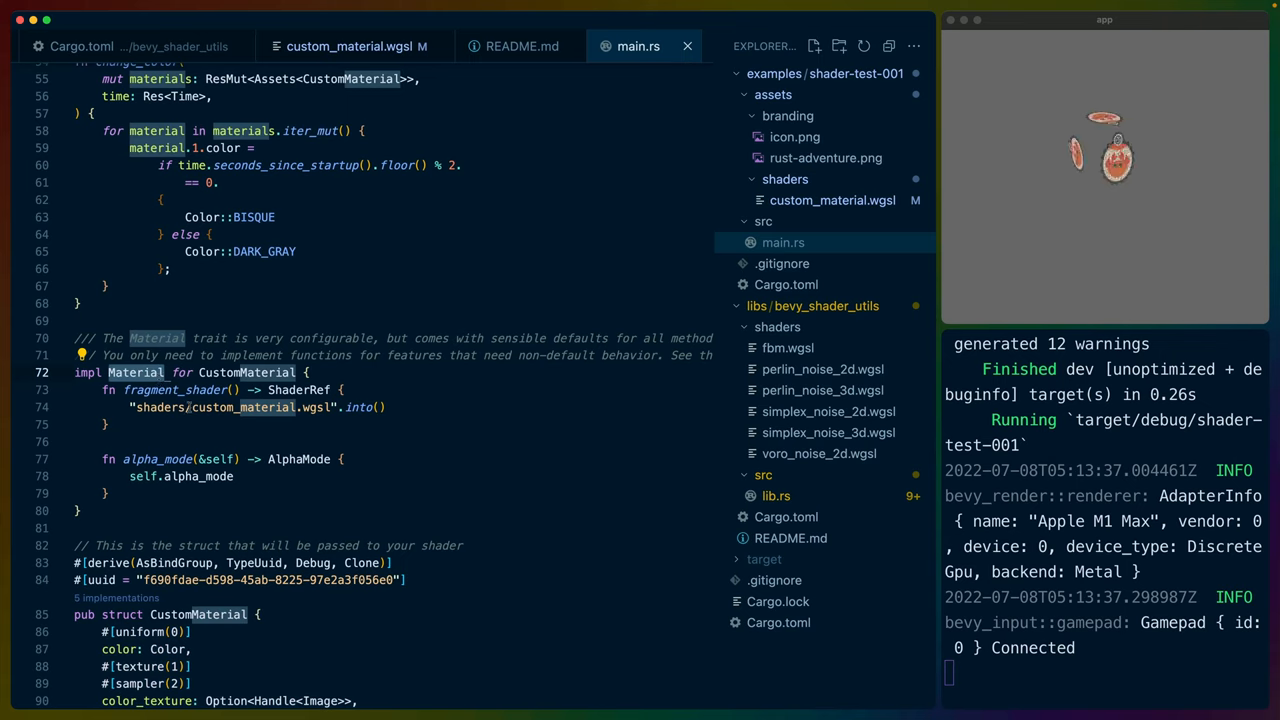
pyautogui.doubleClick(176, 390)
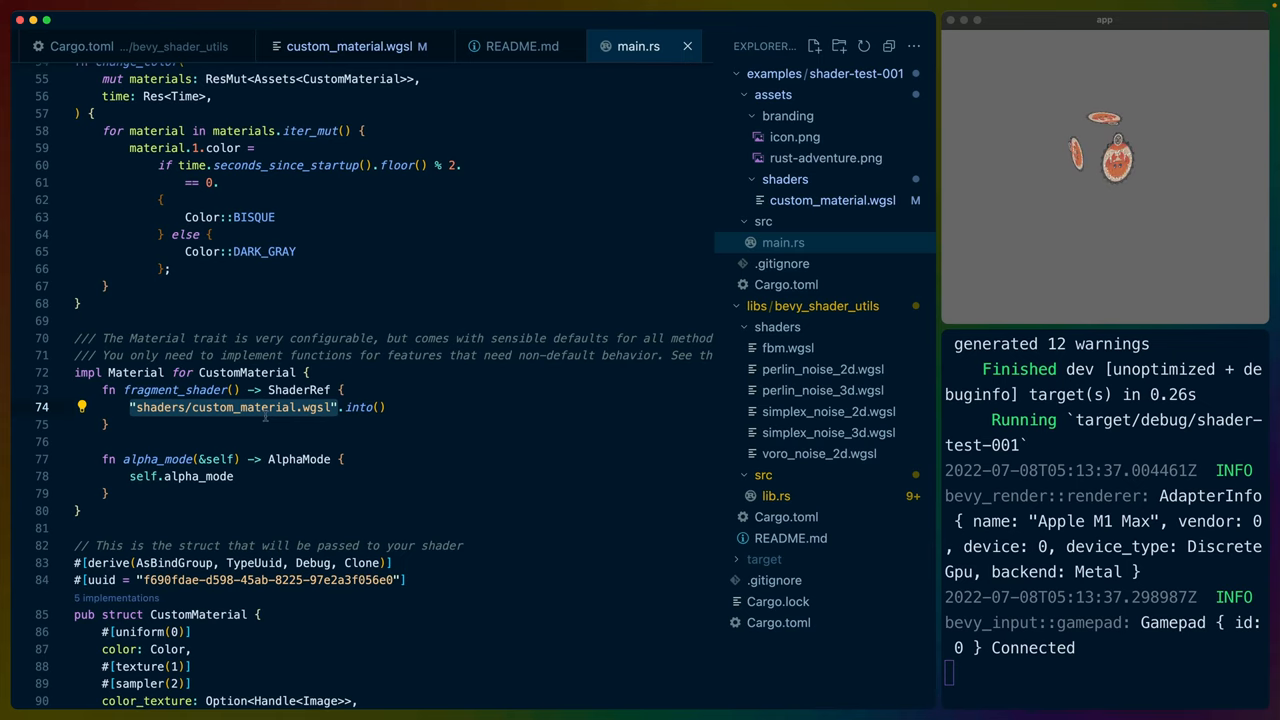
pyautogui.click(350, 46)
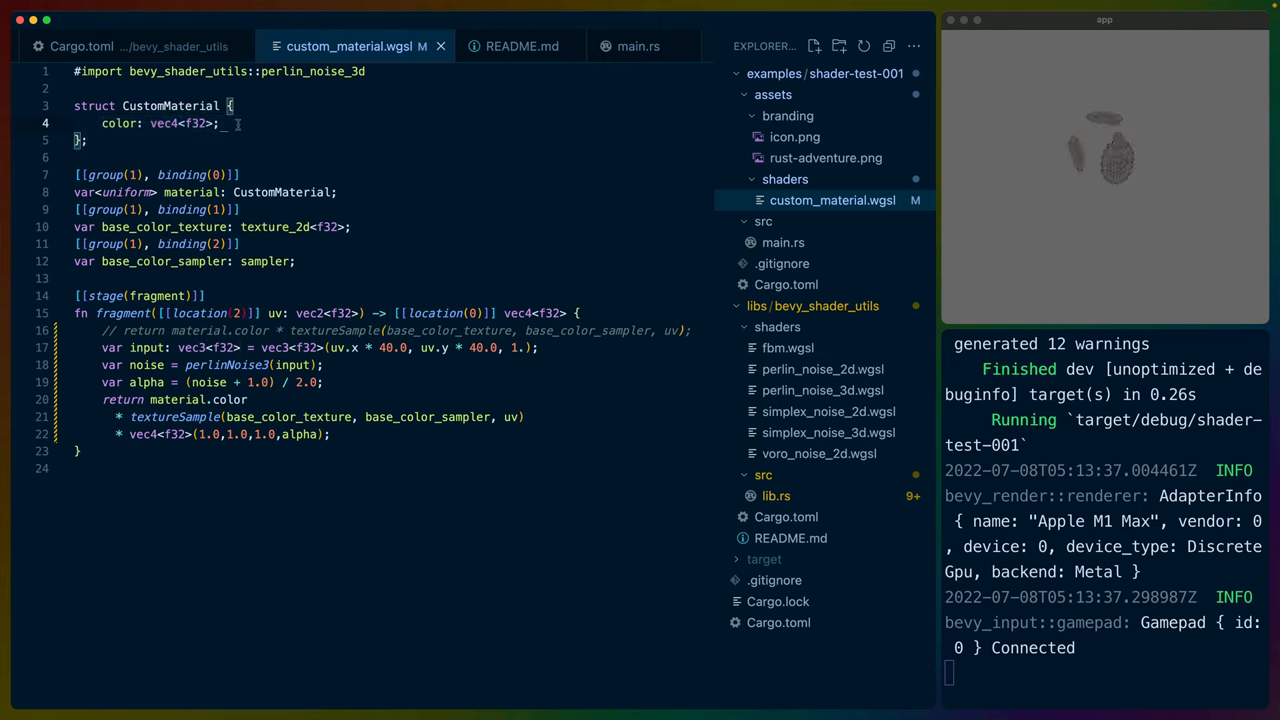
# Open lib.rs of bevy_shader_utils, which embeds each noise shader file as a string constant
pyautogui.doubleClick(164, 124)
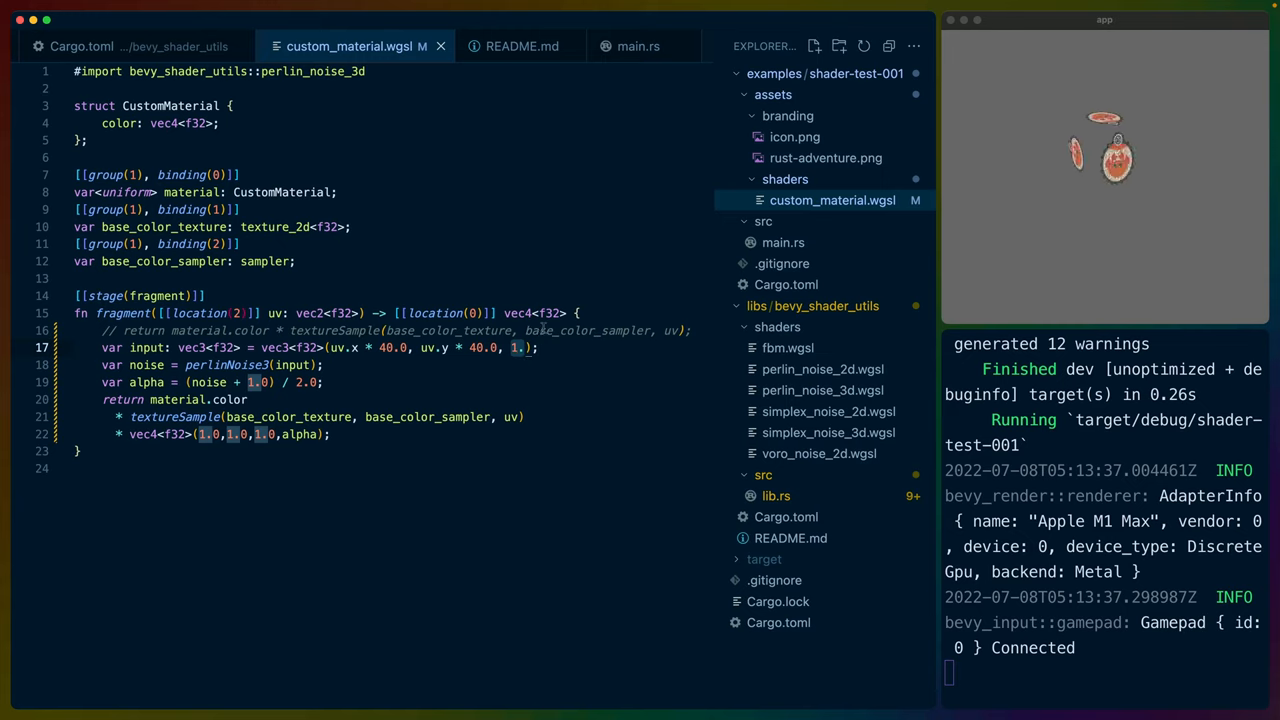
pyautogui.moveTo(576, 358)
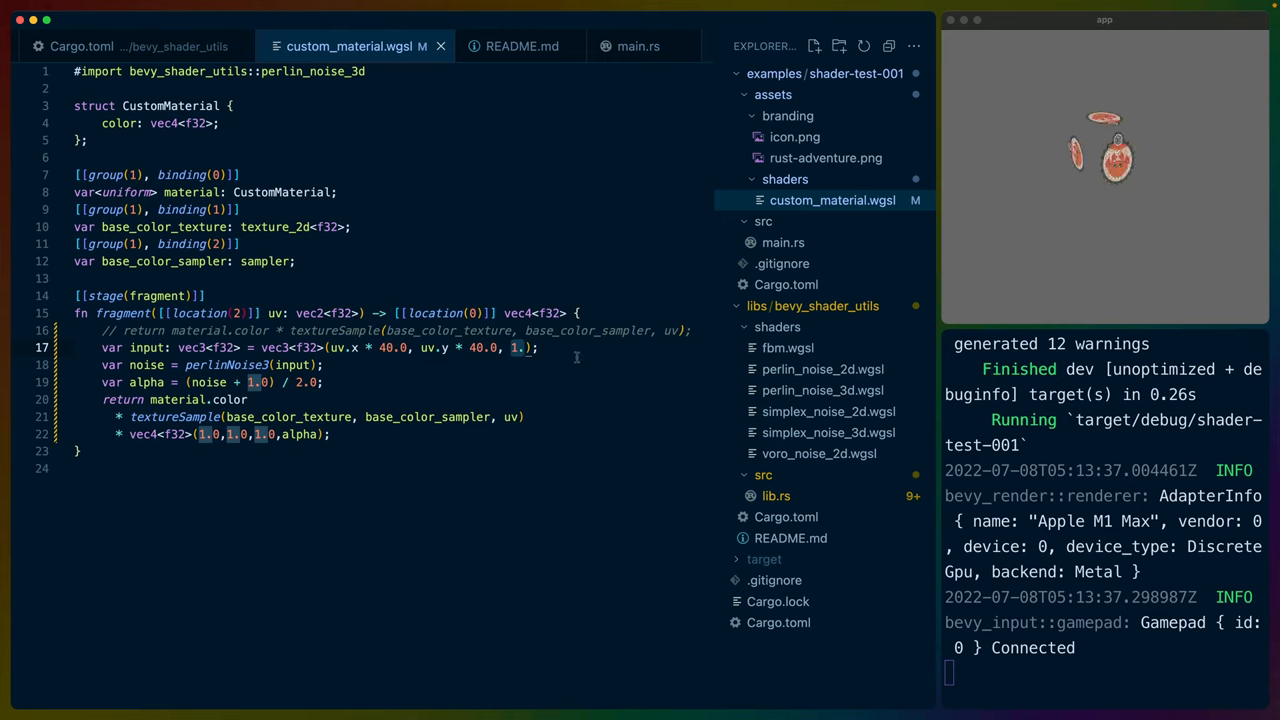
pyautogui.moveTo(532, 372)
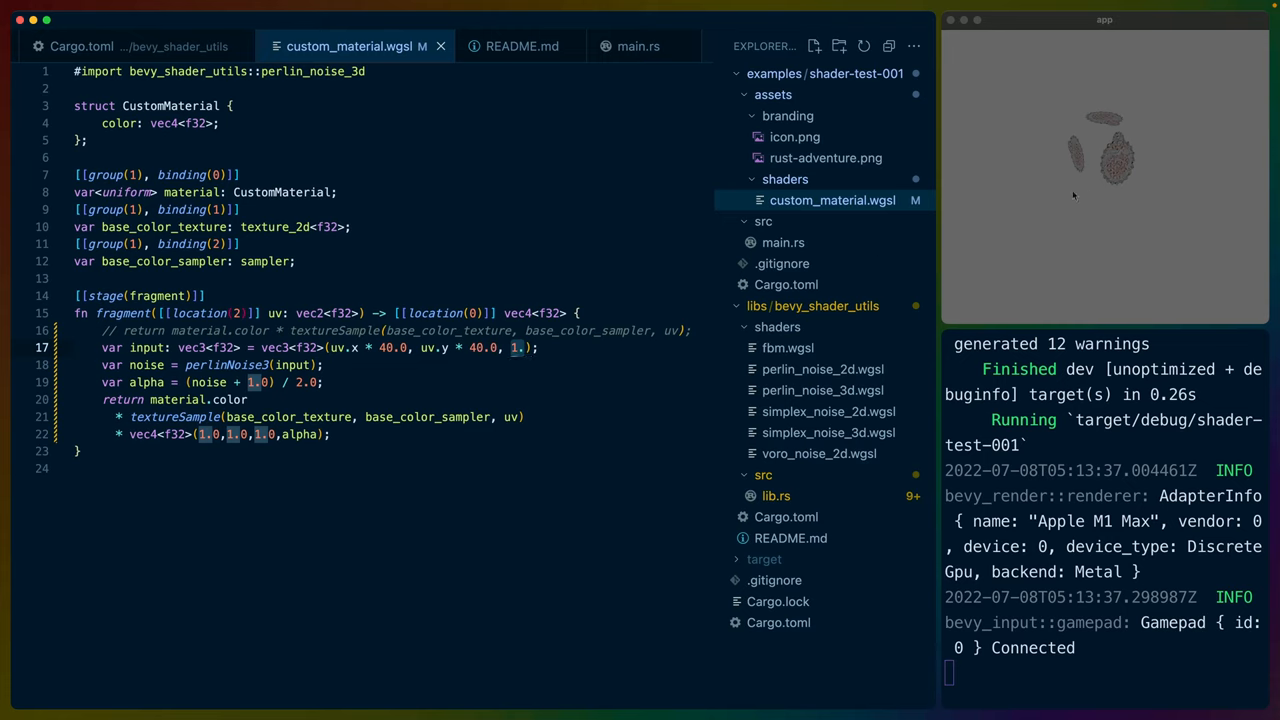
pyautogui.moveTo(1098, 156)
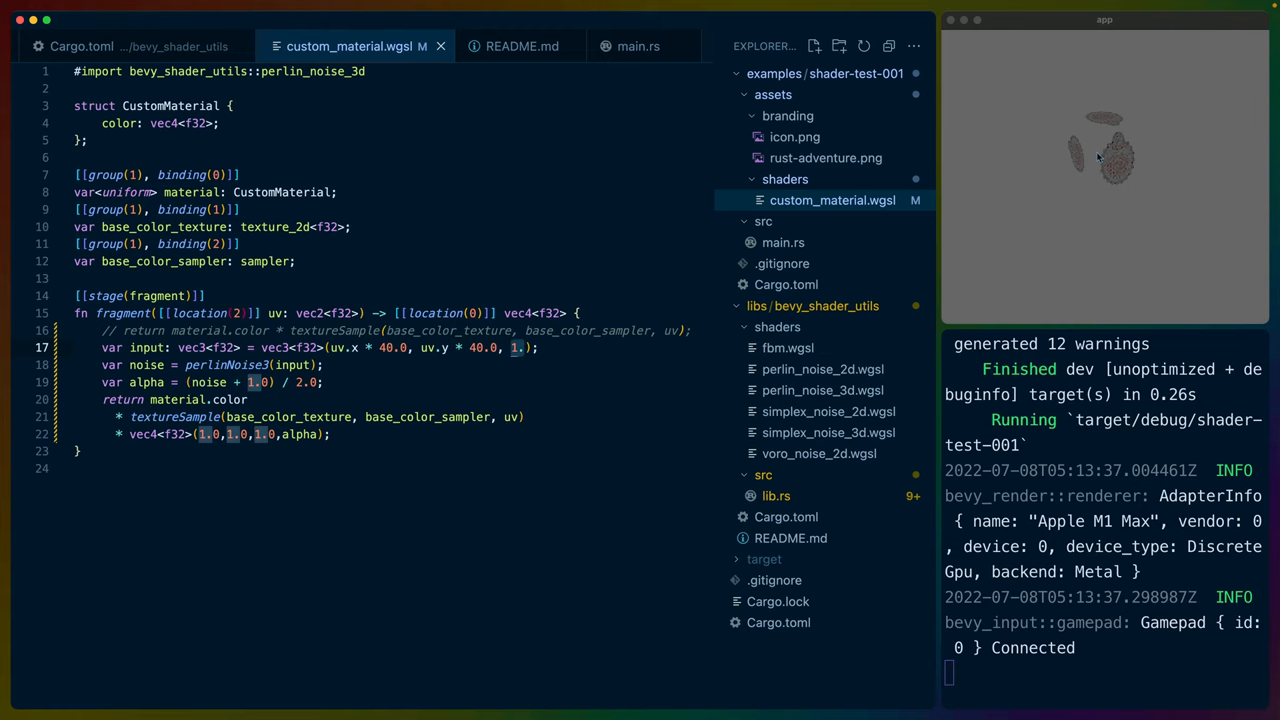
pyautogui.moveTo(1114, 150)
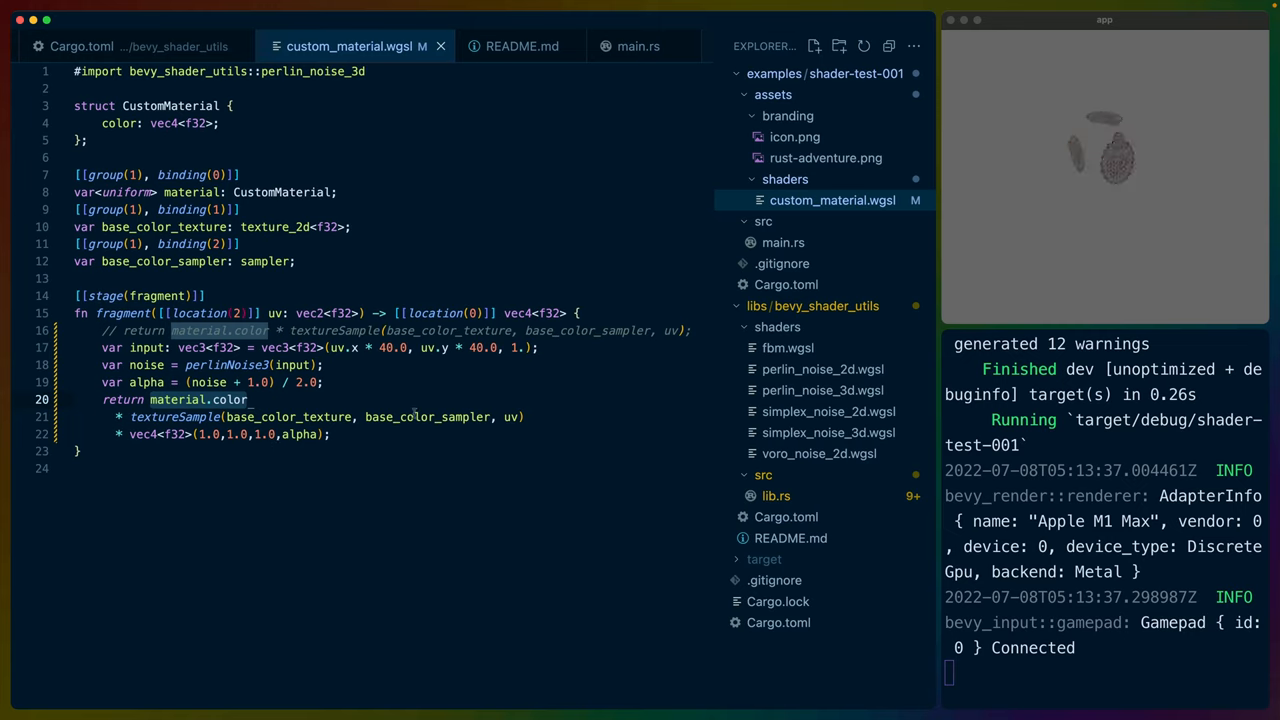
pyautogui.moveTo(404, 400)
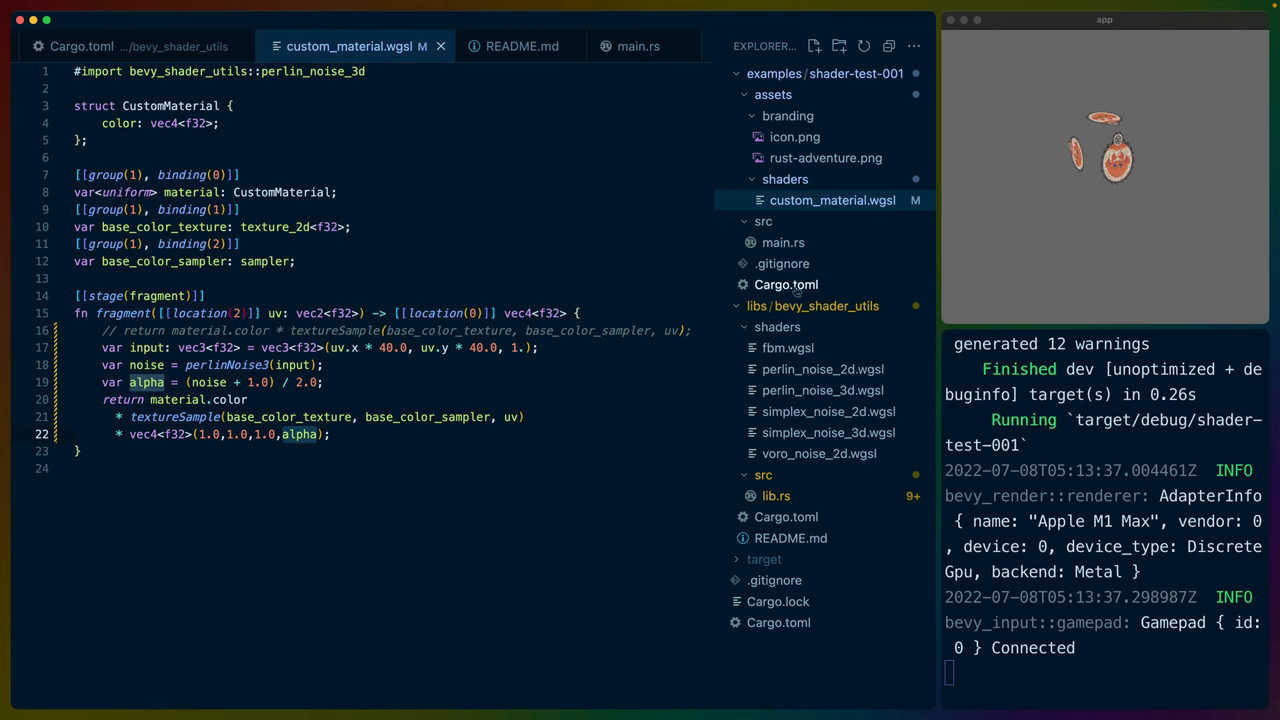
pyautogui.moveTo(824, 368)
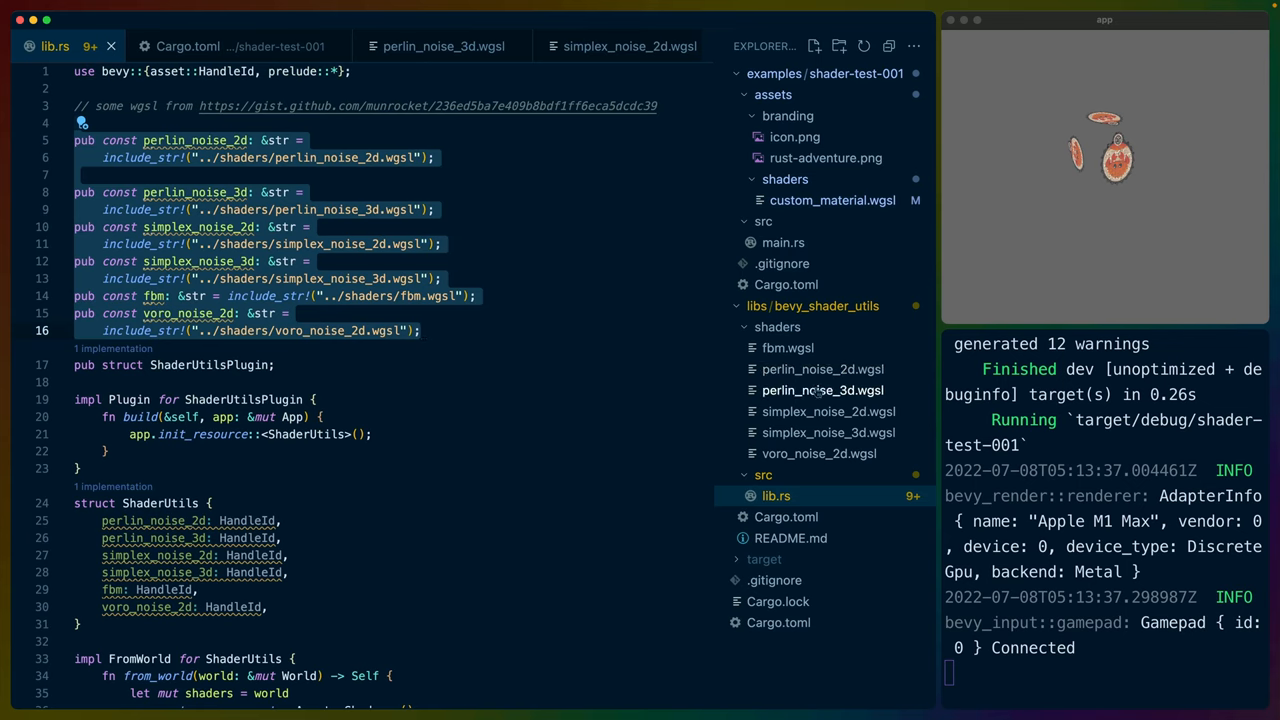
pyautogui.click(824, 390)
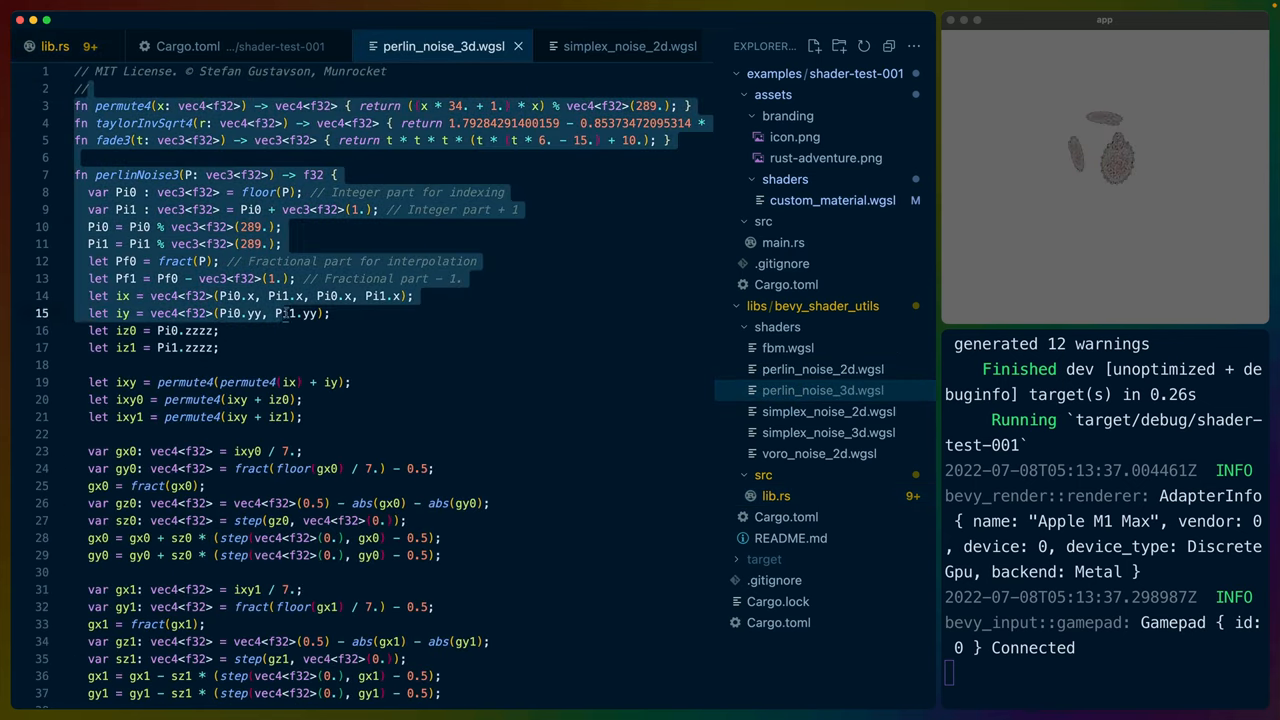
pyautogui.scroll(-3)
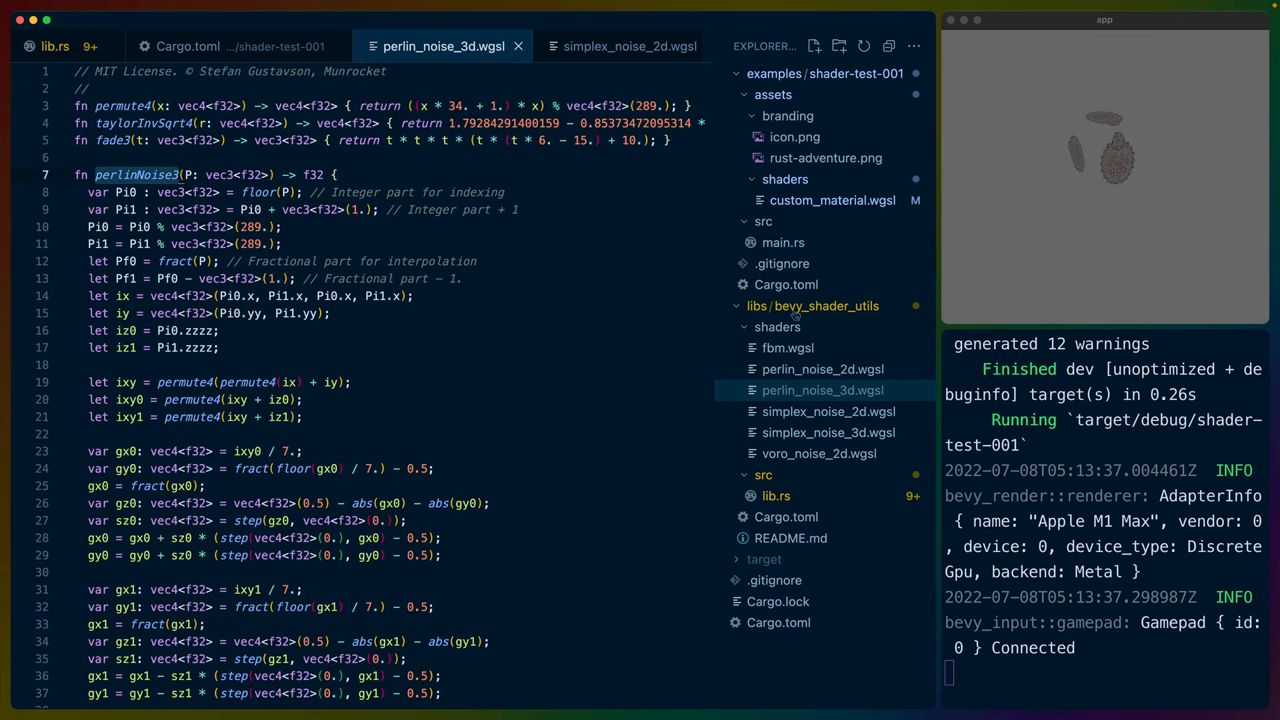
pyautogui.click(832, 200)
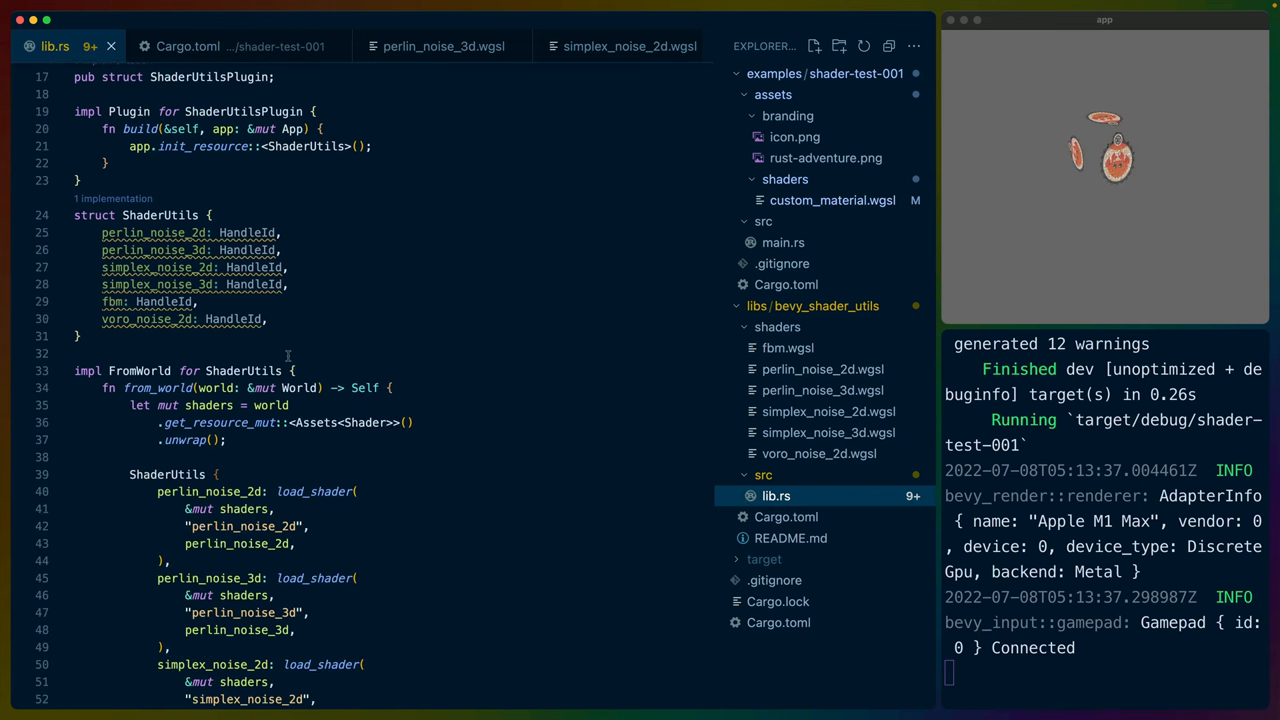
# Scroll through lib.rs and return to main.rs at the add_plugin(ShaderUtilsPlugin) line
pyautogui.scroll(-3)
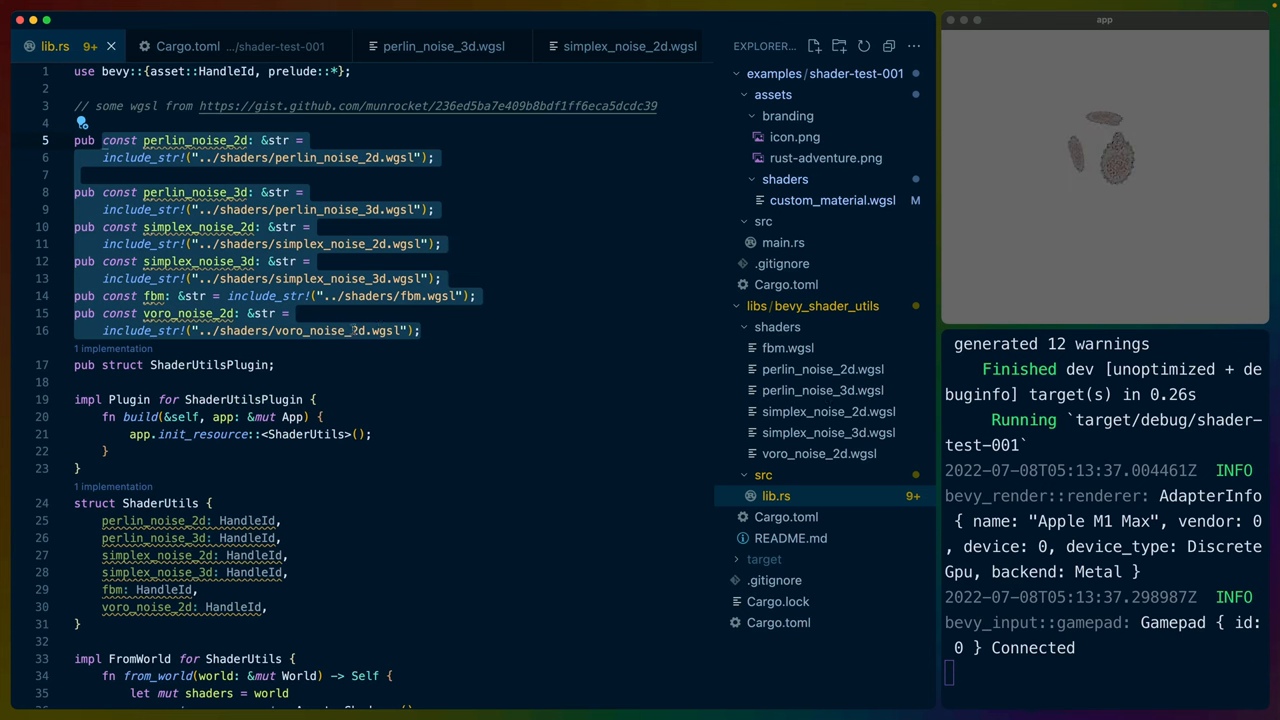
pyautogui.scroll(-3)
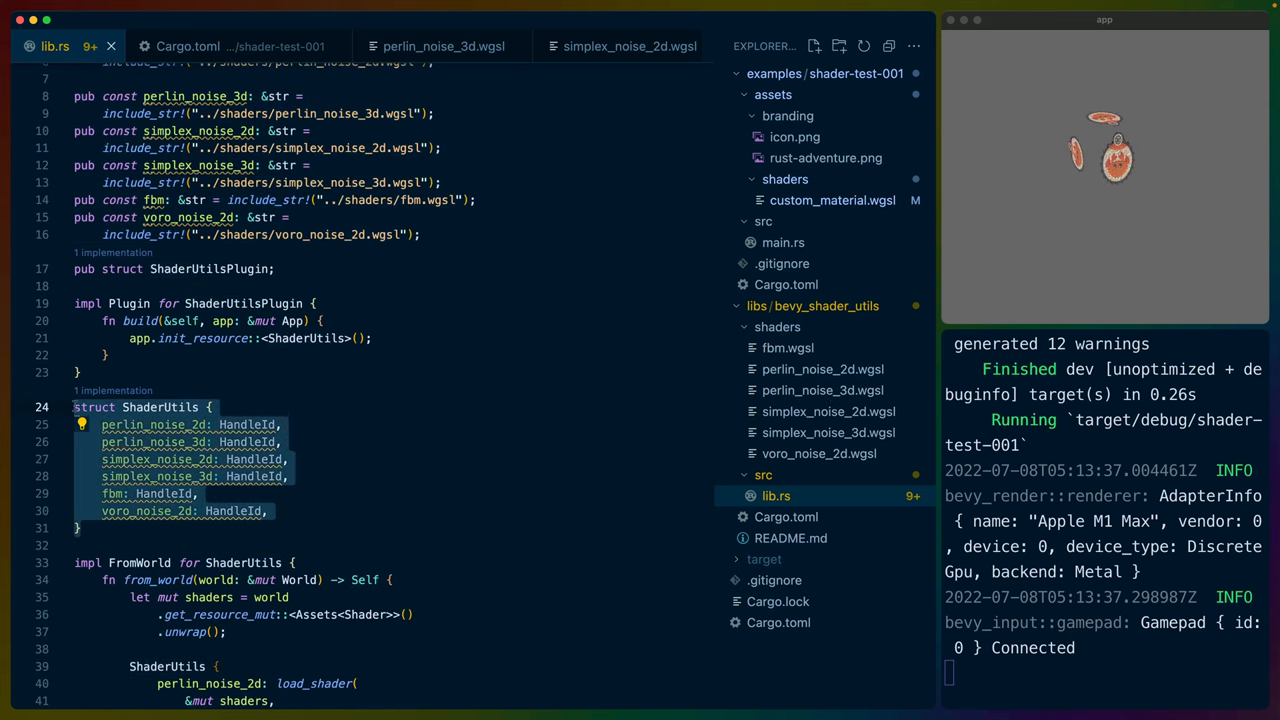
pyautogui.moveTo(324, 450)
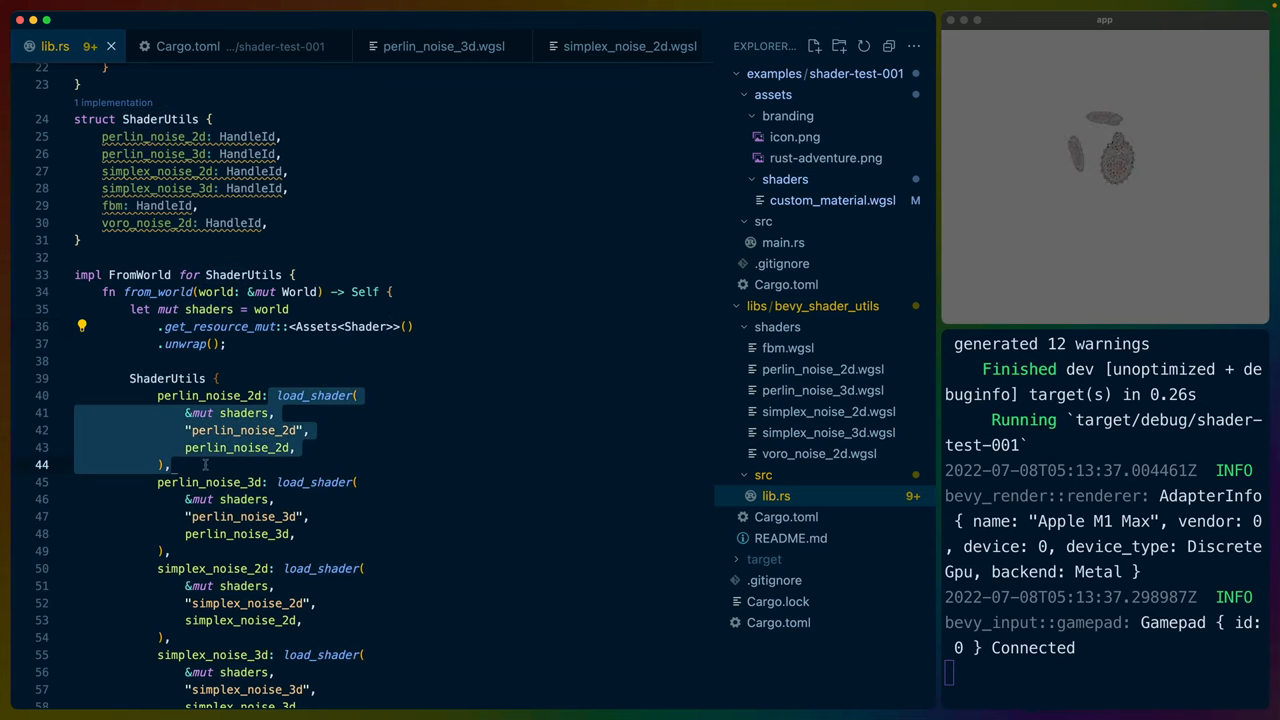
pyautogui.scroll(-3)
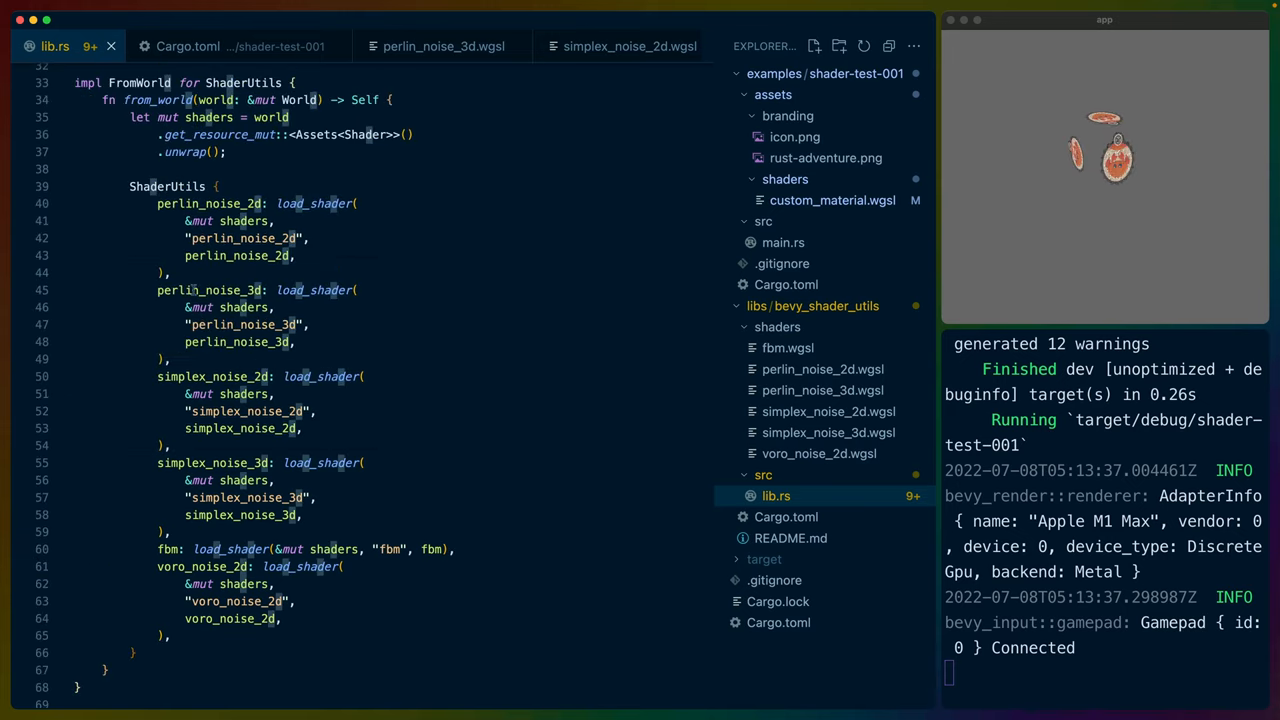
pyautogui.doubleClick(168, 186)
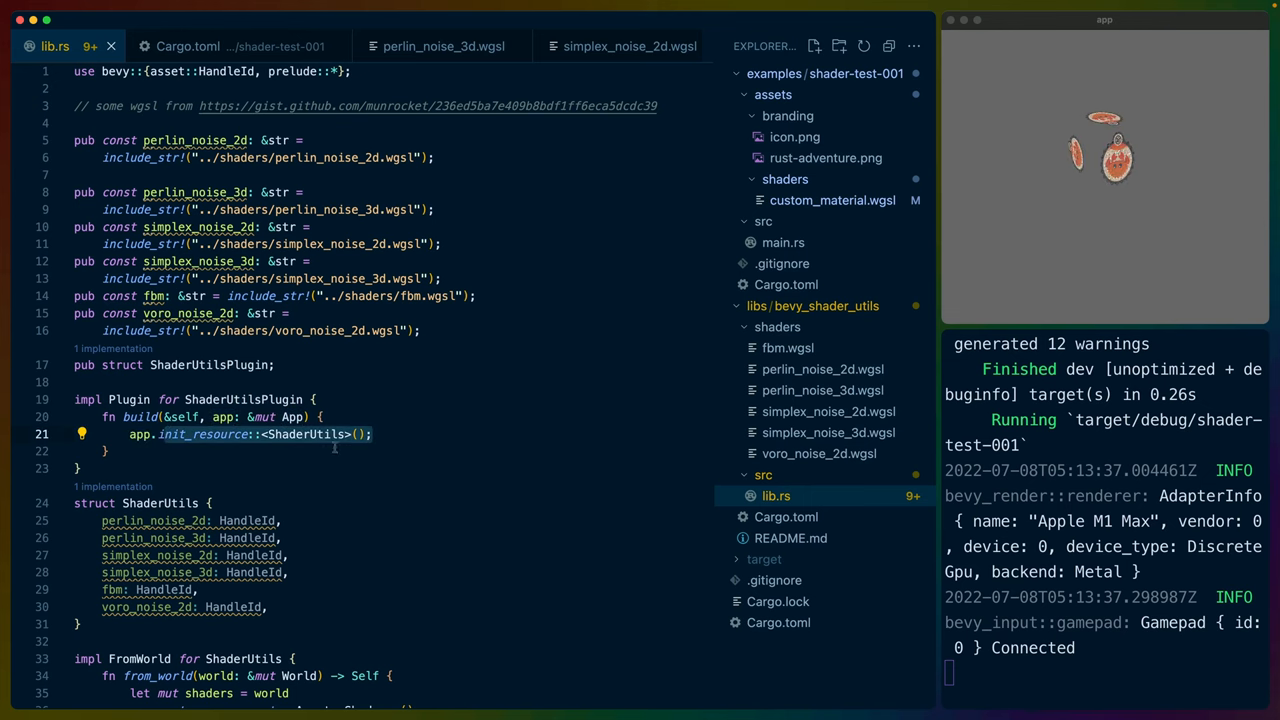
pyautogui.scroll(-3)
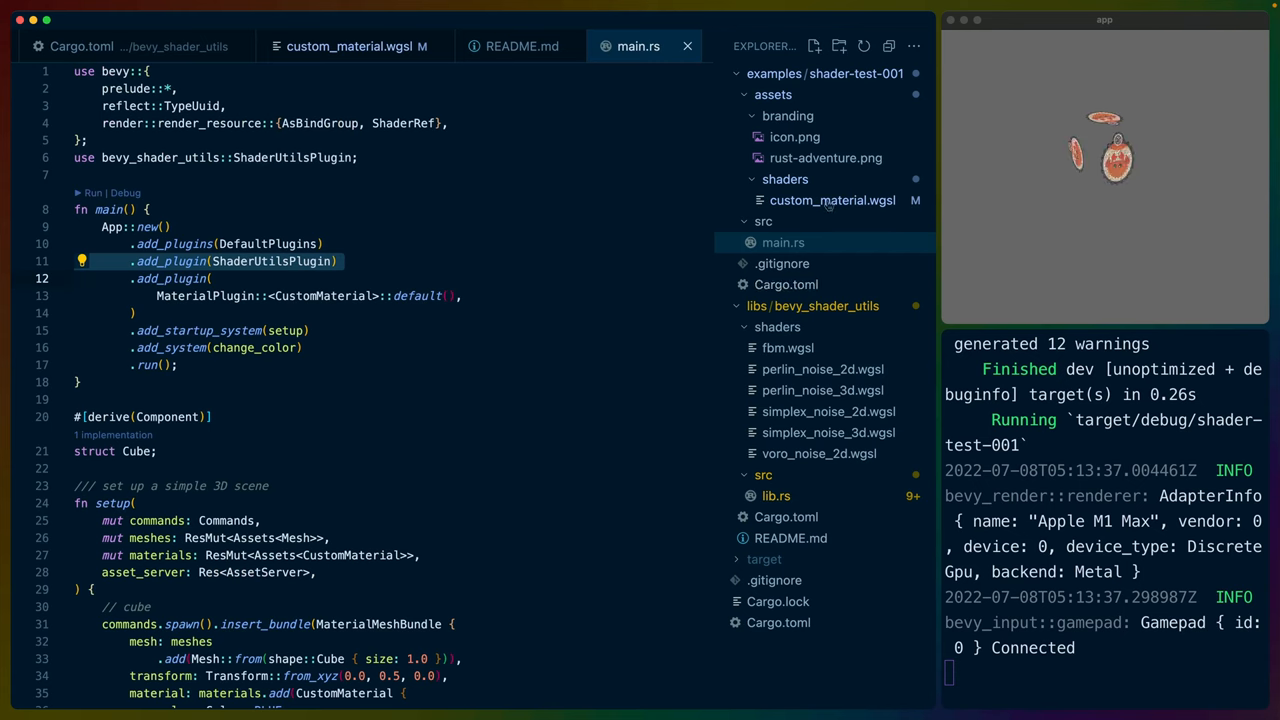
# Revisit the shader's noise import, then show the bevy_shader_utils crates.io page in Chrome
pyautogui.click(344, 46)
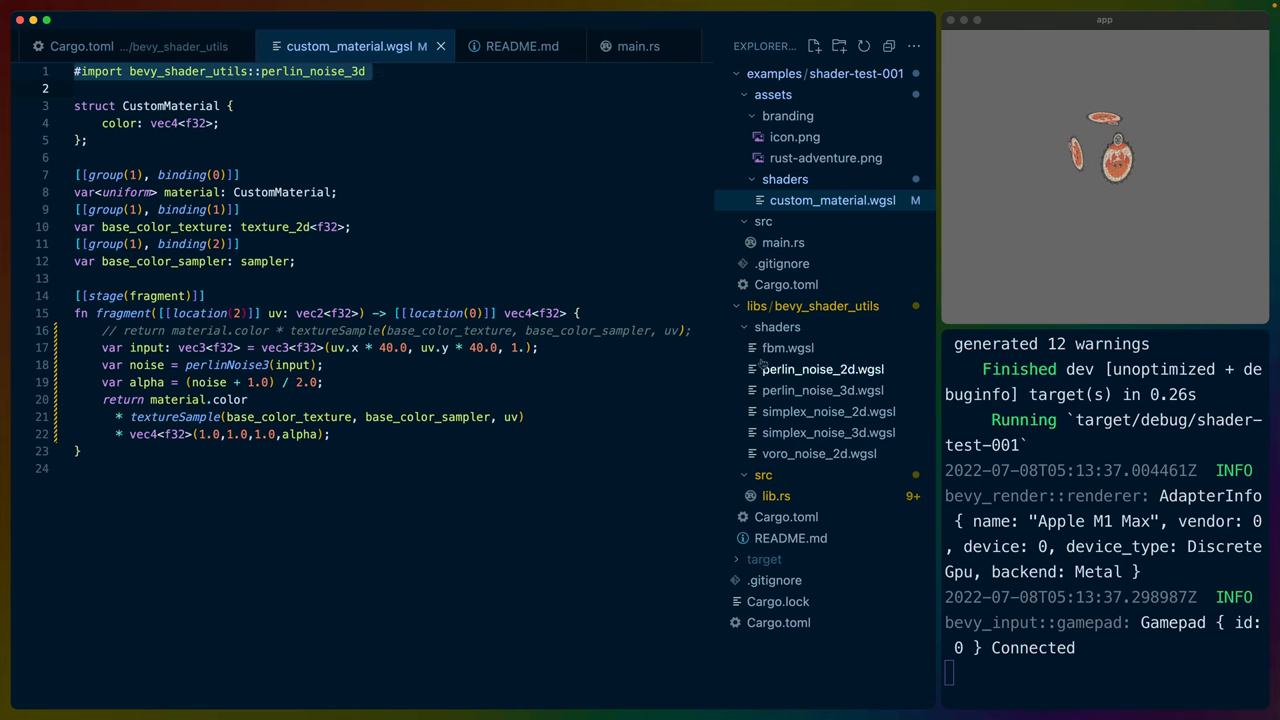
pyautogui.click(788, 516)
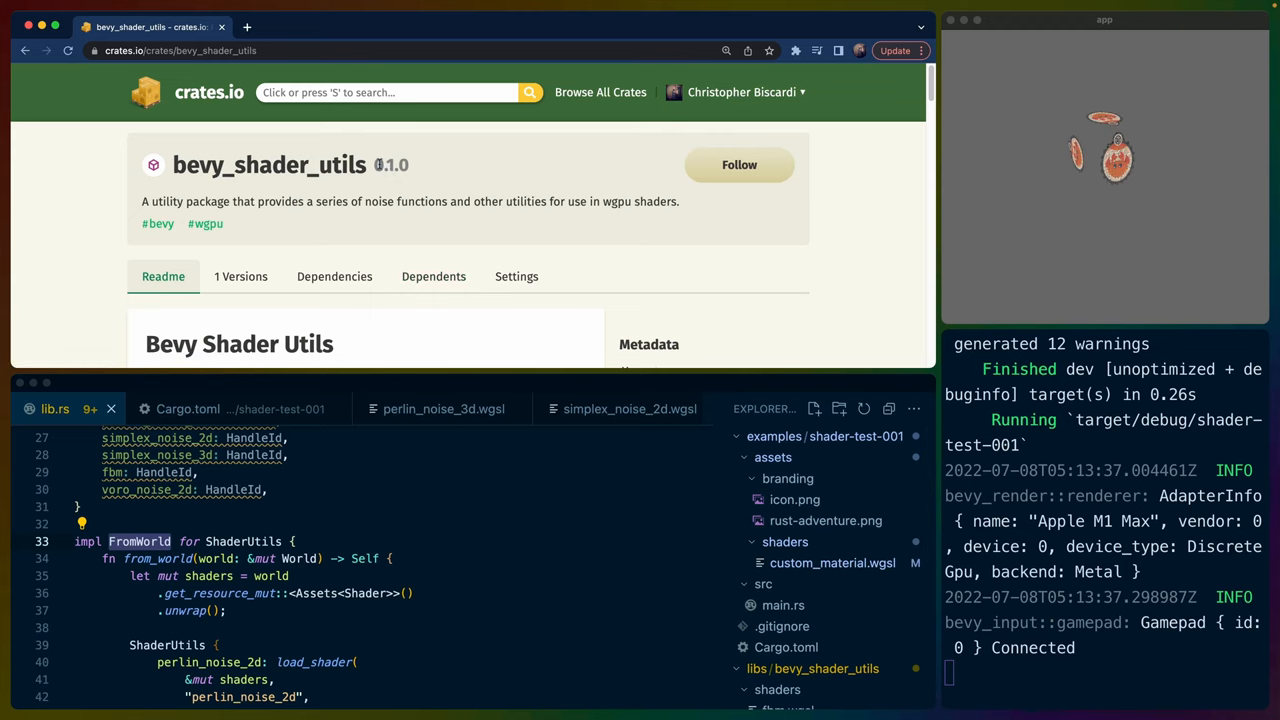
# Scroll the crates.io README to the Voronoise example and Stats Overview
pyautogui.scroll(-3)
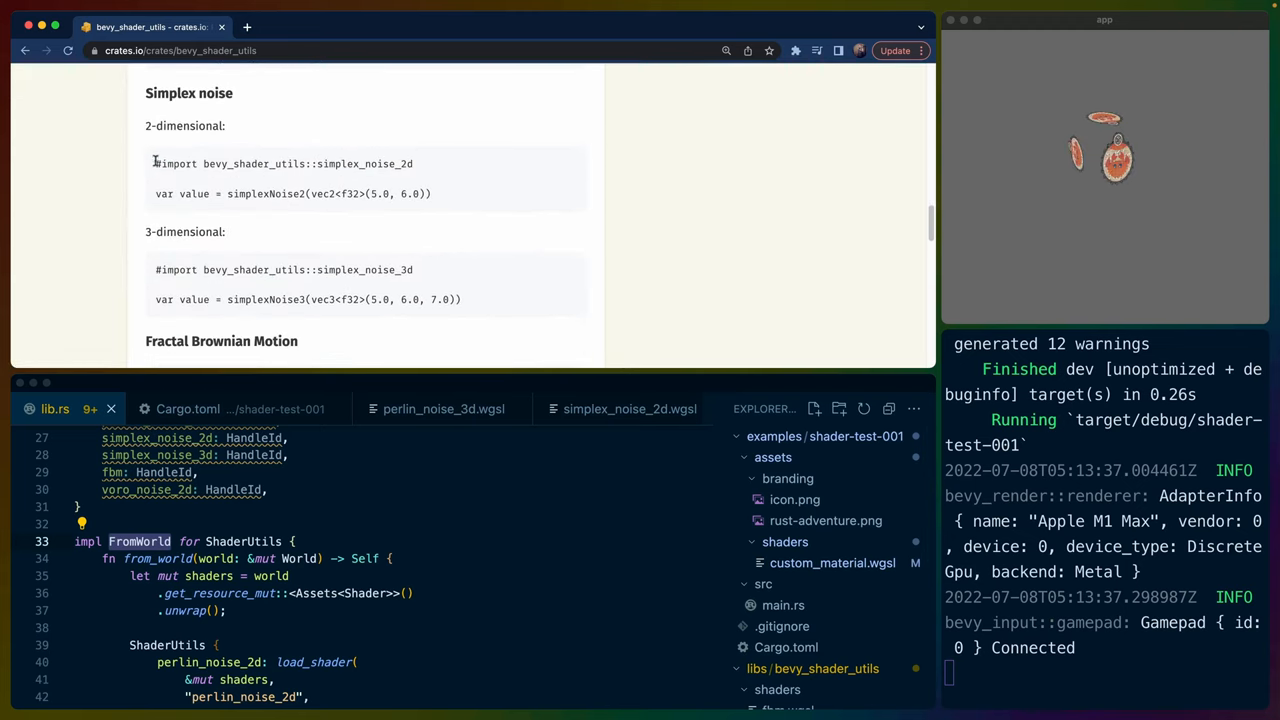
pyautogui.scroll(-3)
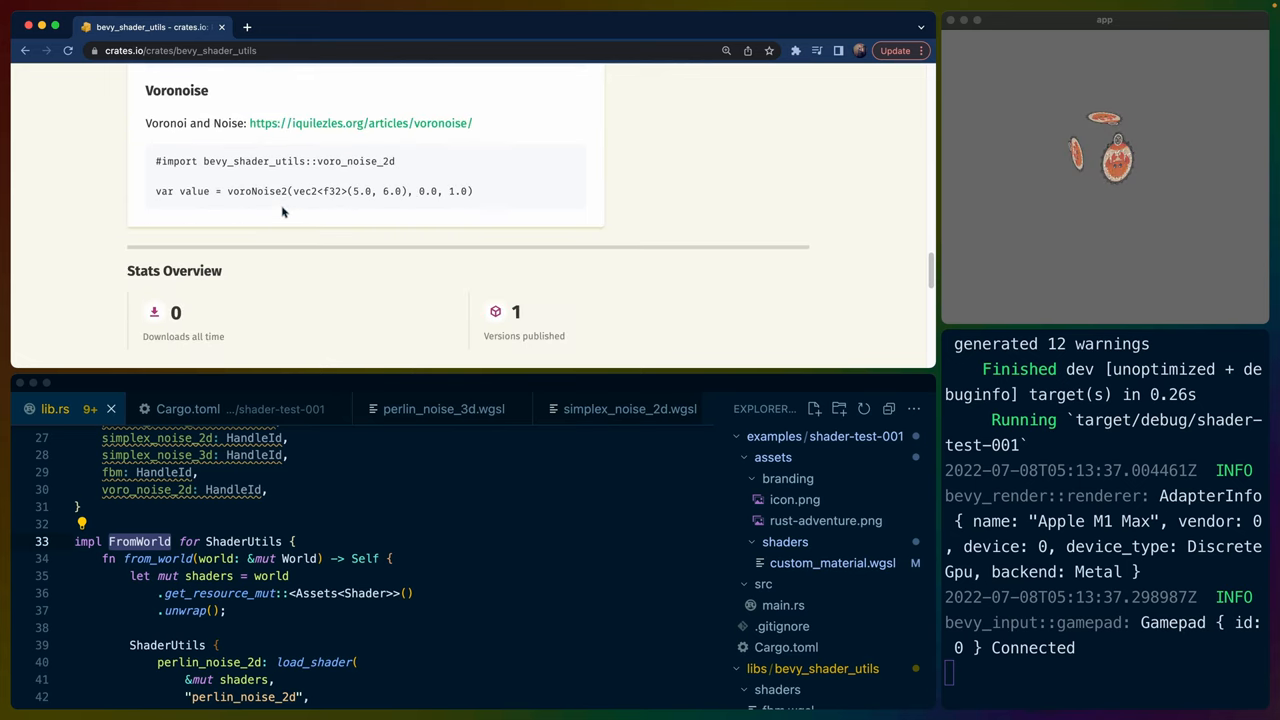